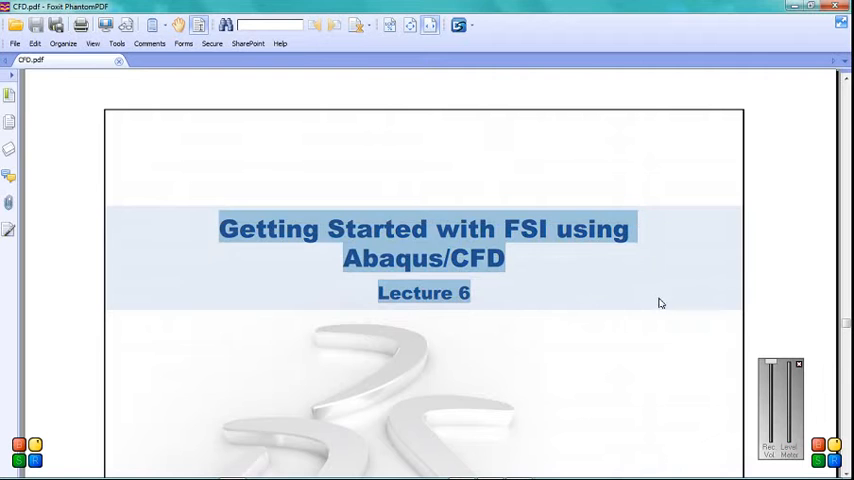
- Select the word 'Abaqus' in the title slide text and scroll down
{"action": "left_click", "coordinate": [660, 303]}
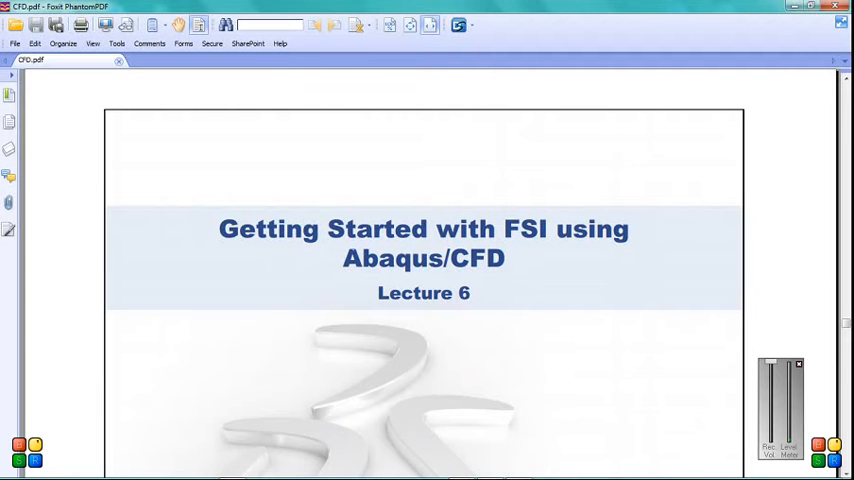
{"action": "double_click", "coordinate": [533, 229]}
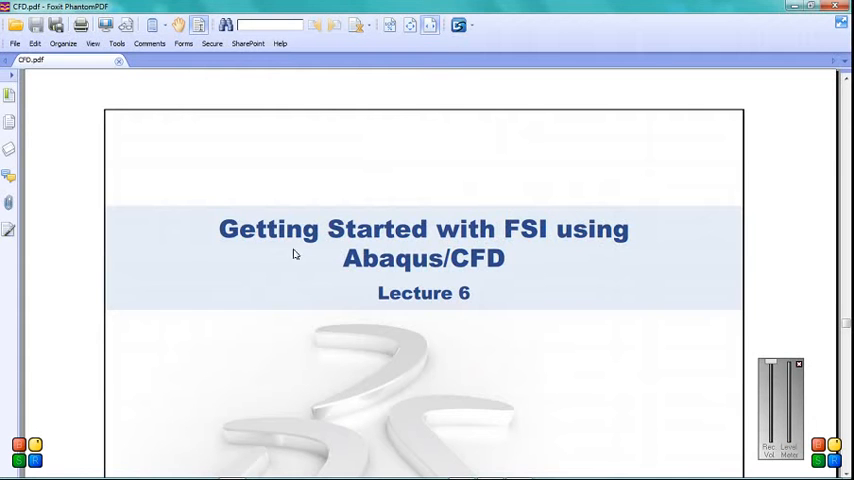
{"action": "double_click", "coordinate": [393, 258]}
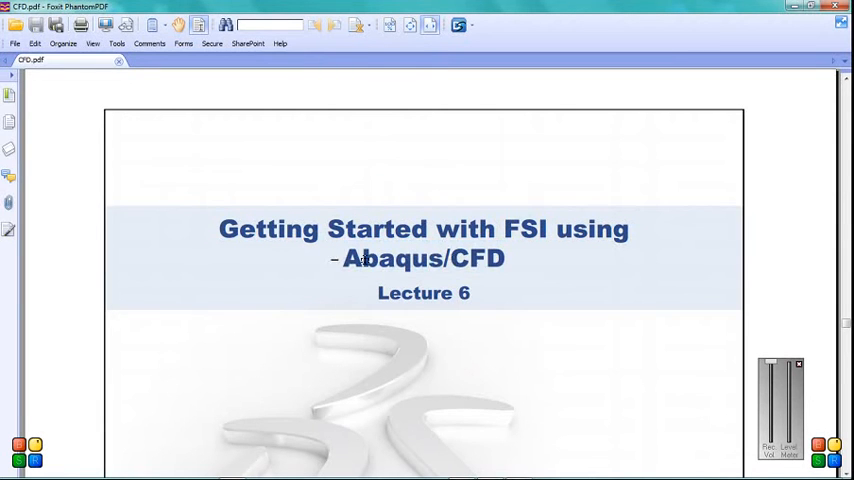
{"action": "double_click", "coordinate": [388, 258]}
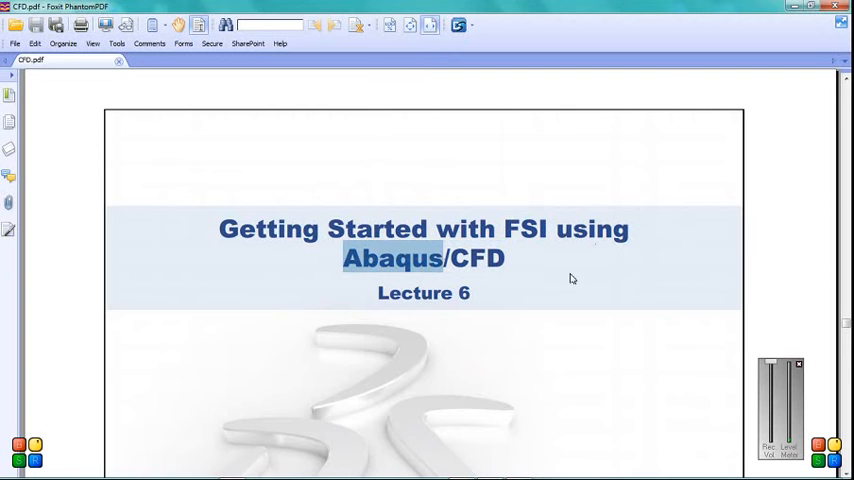
{"action": "scroll", "scroll_direction": "down", "scroll_amount": 3}
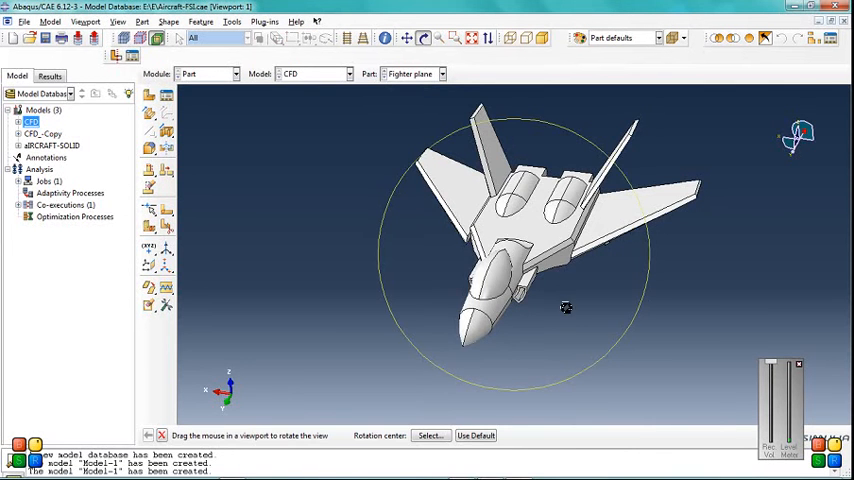
- Orbit the Fighter plane part, then show Part-1 and turn the air box side-on
{"action": "left_click_drag", "start_coordinate": [565, 307], "coordinate": [654, 274]}
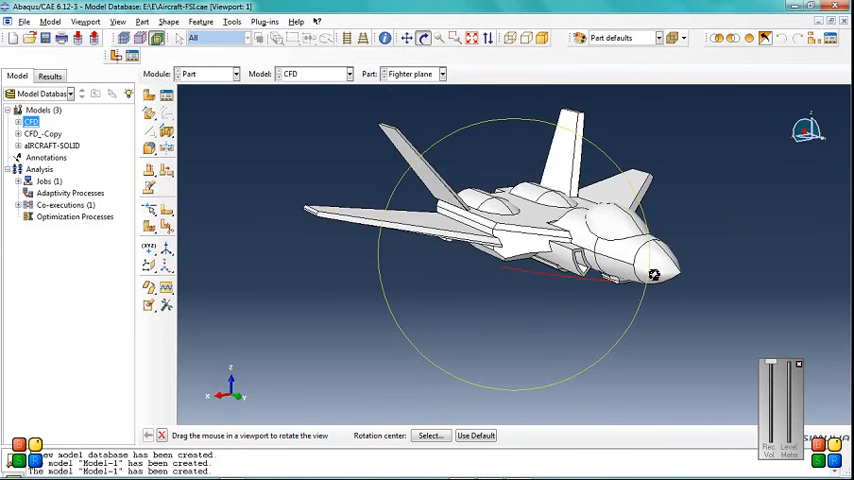
{"action": "left_click_drag", "start_coordinate": [654, 275], "coordinate": [371, 241]}
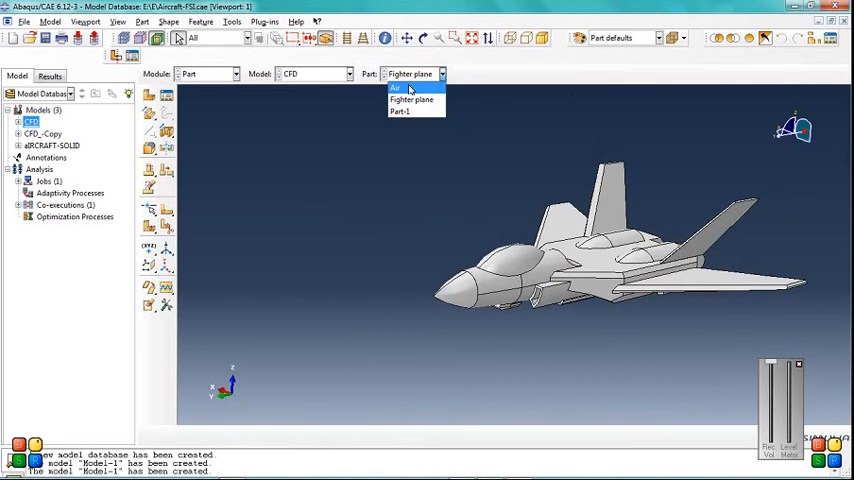
{"action": "left_click", "coordinate": [394, 89]}
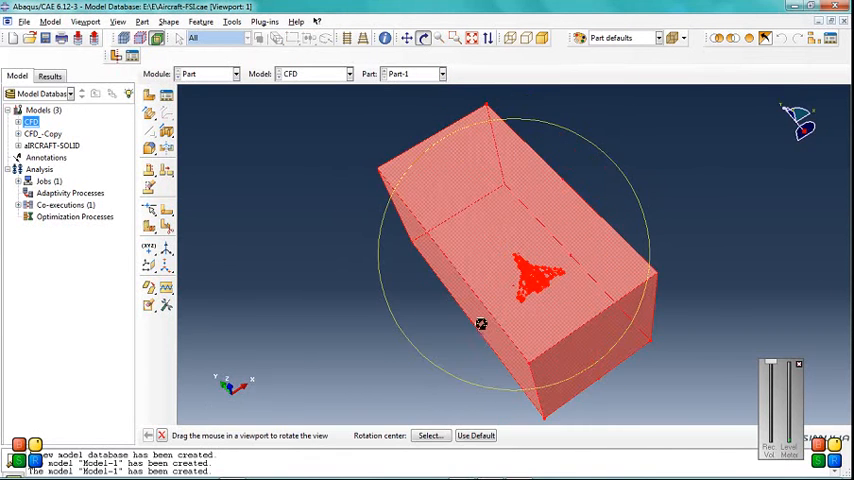
{"action": "left_click_drag", "start_coordinate": [480, 324], "coordinate": [519, 275]}
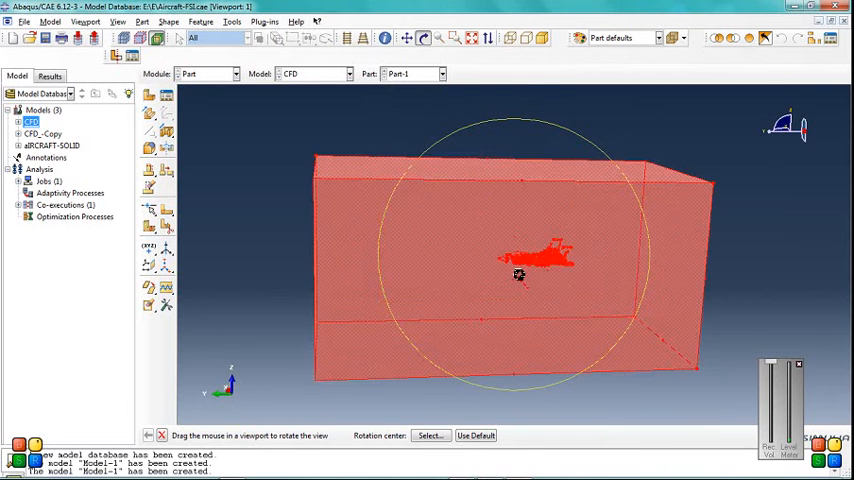
{"action": "left_click_drag", "start_coordinate": [519, 275], "coordinate": [465, 268]}
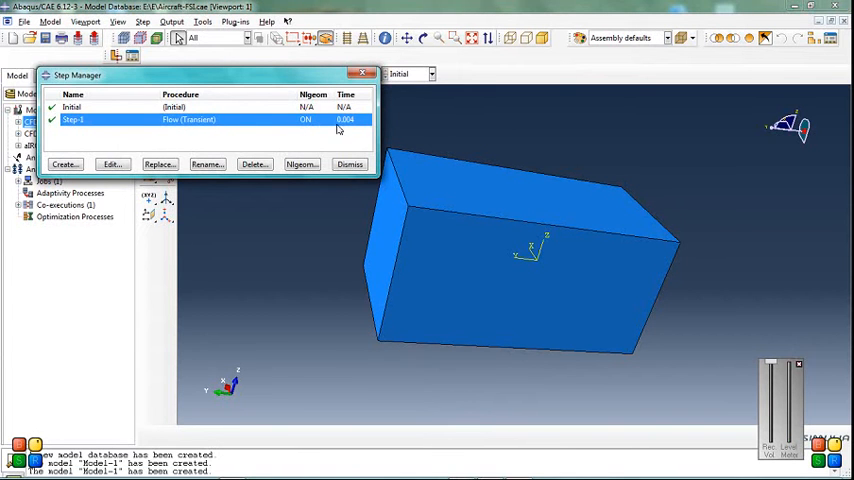
{"action": "mouse_move", "coordinate": [425, 188]}
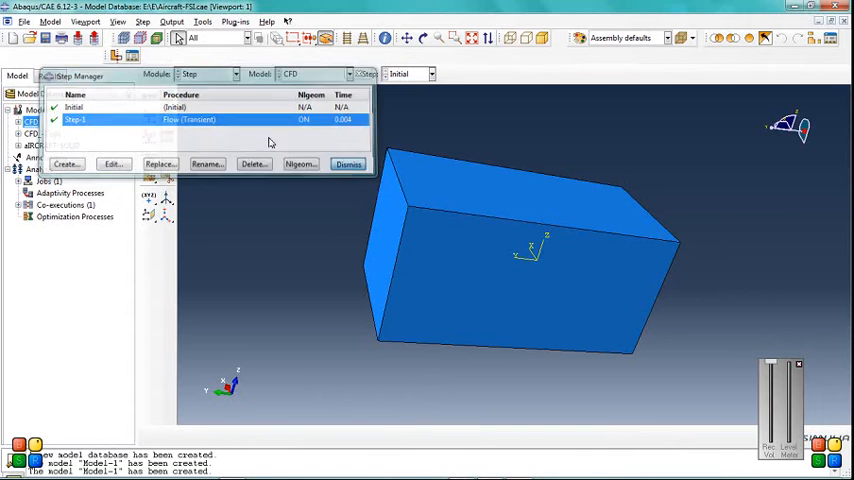
- Pass through the Load and Job modules and open the Aircraft-CFD job results
{"action": "left_click", "coordinate": [232, 73]}
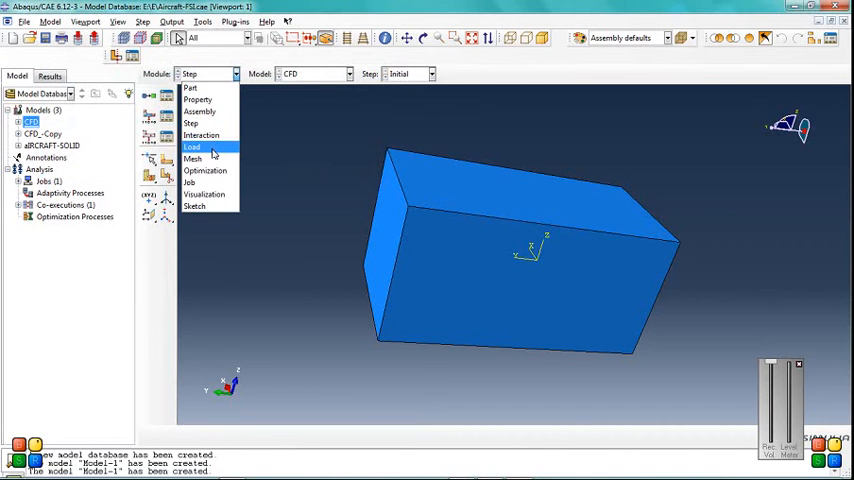
{"action": "left_click", "coordinate": [196, 147]}
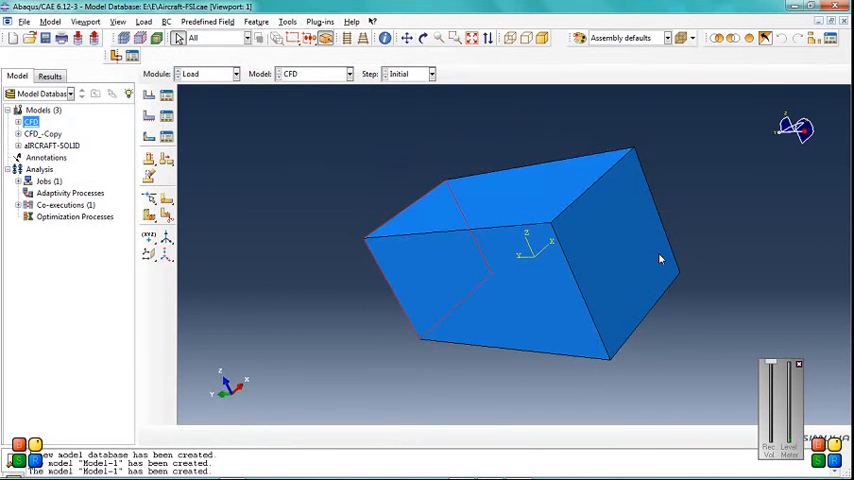
{"action": "left_click", "coordinate": [520, 290]}
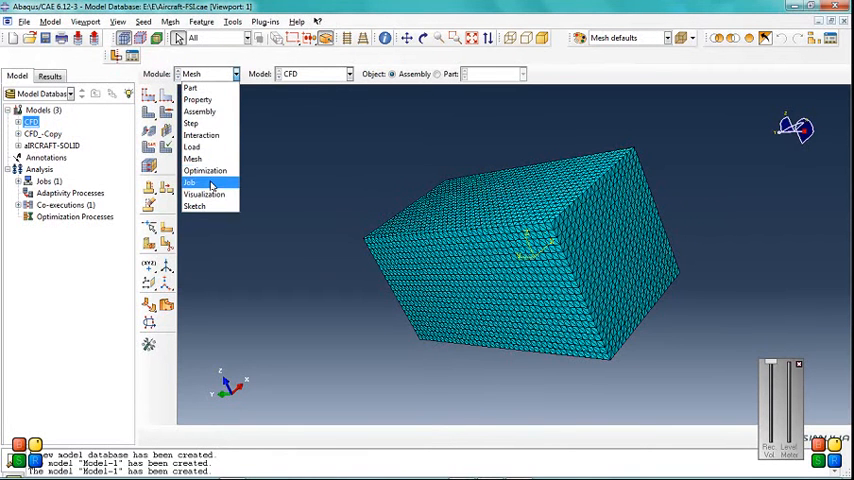
{"action": "left_click", "coordinate": [189, 182]}
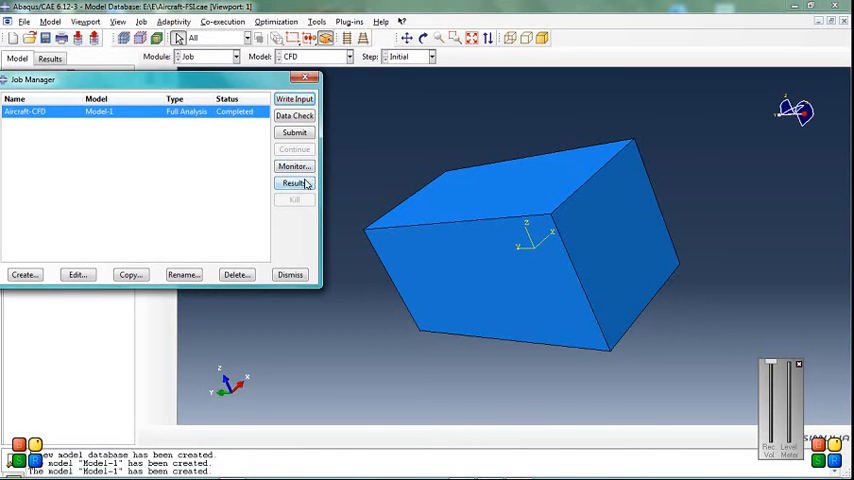
{"action": "left_click", "coordinate": [293, 183]}
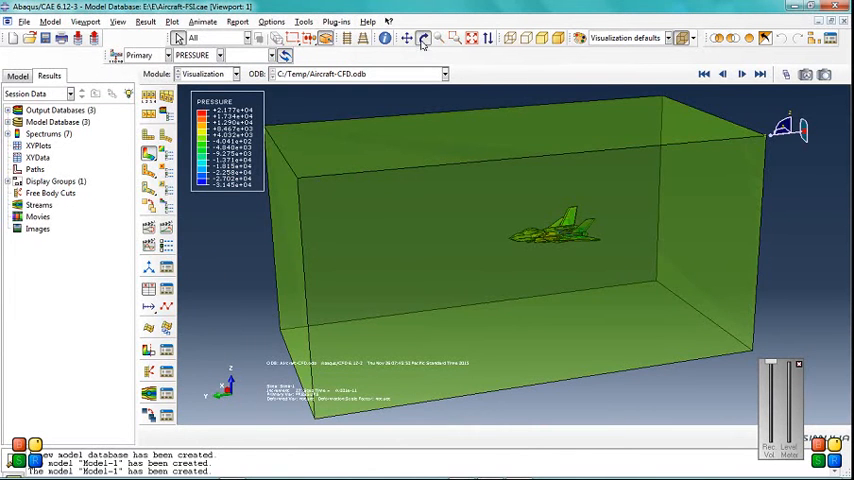
- Orbit the air box pressure results, then plot V Resultant vectors animated over time
{"action": "left_click", "coordinate": [415, 38]}
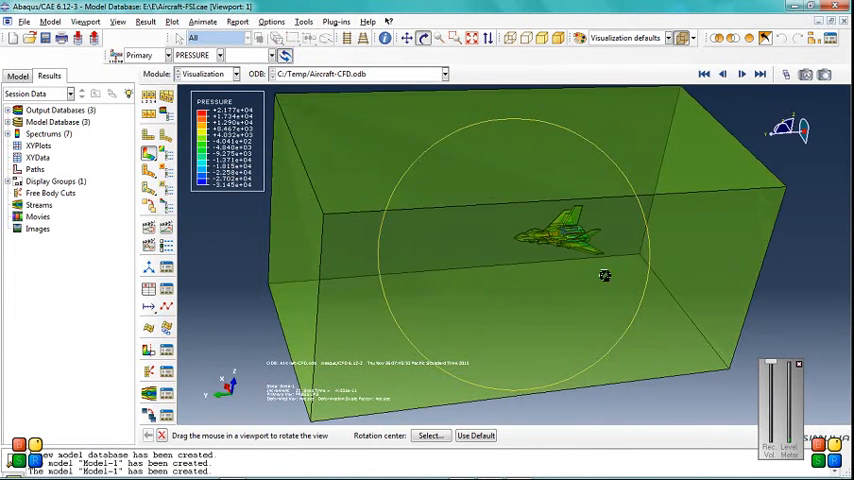
{"action": "left_click_drag", "start_coordinate": [604, 275], "coordinate": [571, 275]}
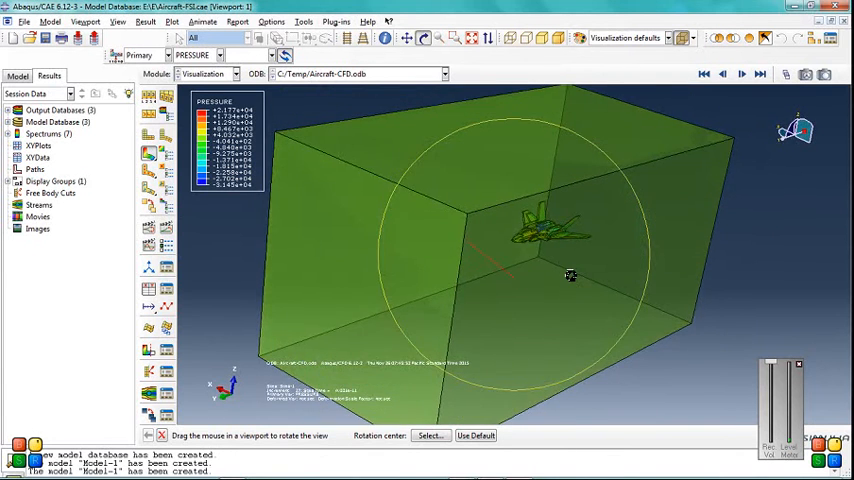
{"action": "left_click_drag", "start_coordinate": [570, 275], "coordinate": [598, 246]}
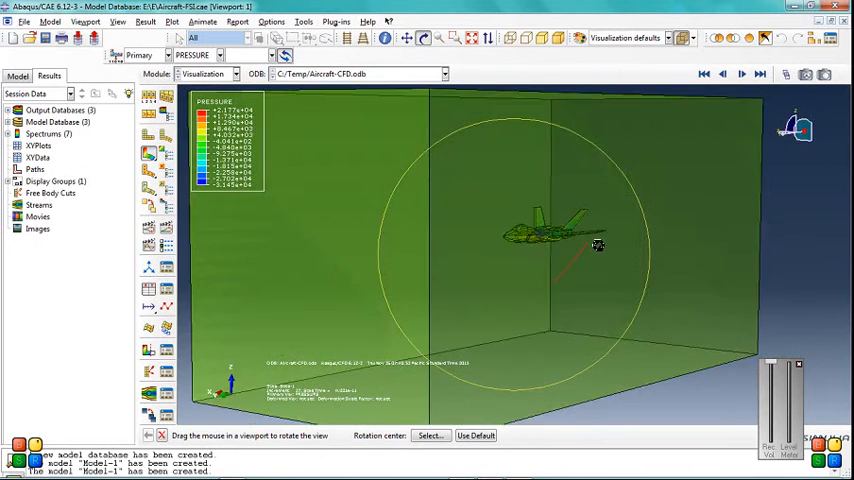
{"action": "left_click_drag", "start_coordinate": [597, 246], "coordinate": [517, 267]}
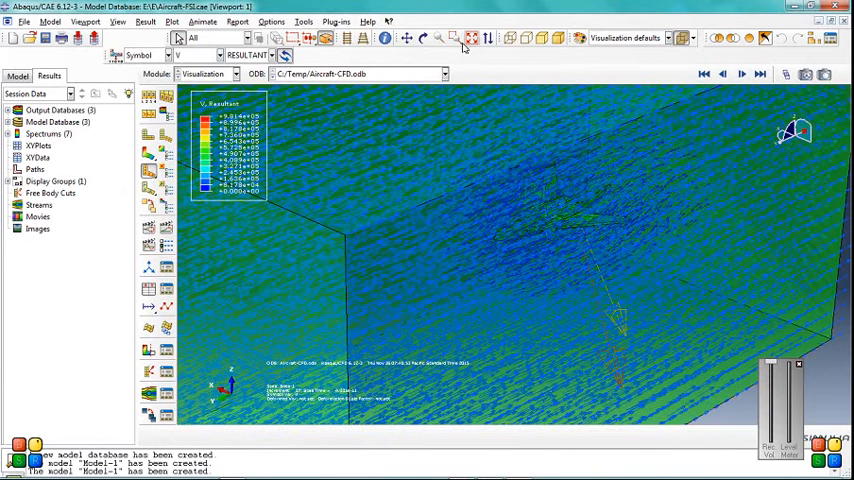
{"action": "left_click", "coordinate": [468, 38]}
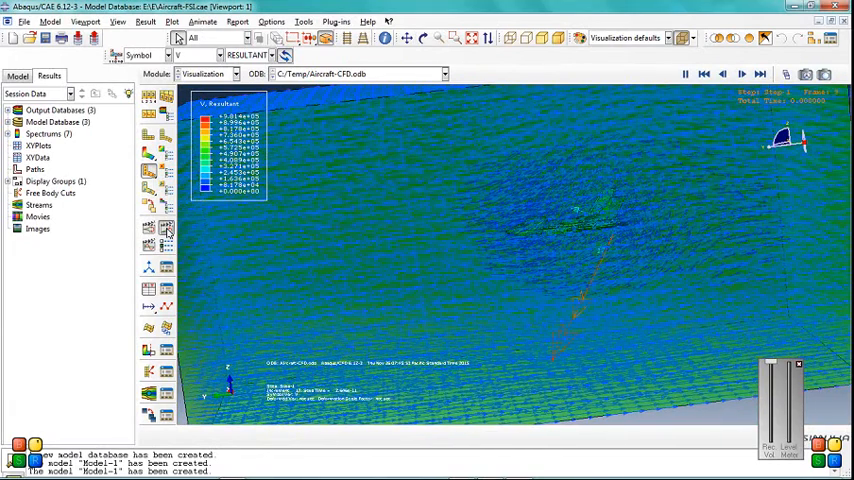
{"action": "left_click", "coordinate": [765, 73]}
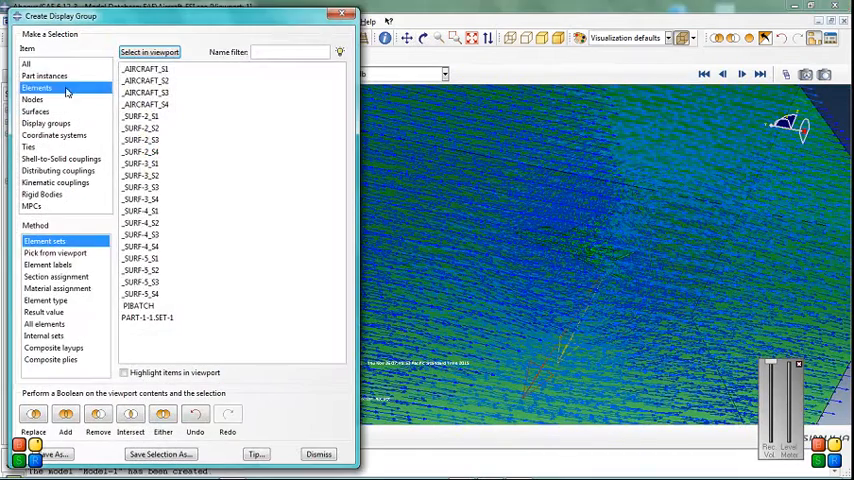
- Show only instance PART-1-1 with PRESSURE contours, viewed from behind
{"action": "left_click", "coordinate": [51, 76]}
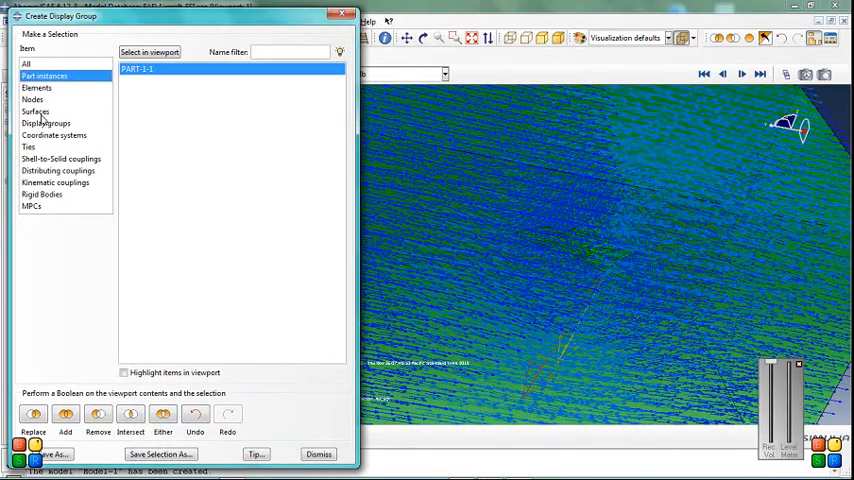
{"action": "left_click", "coordinate": [43, 112]}
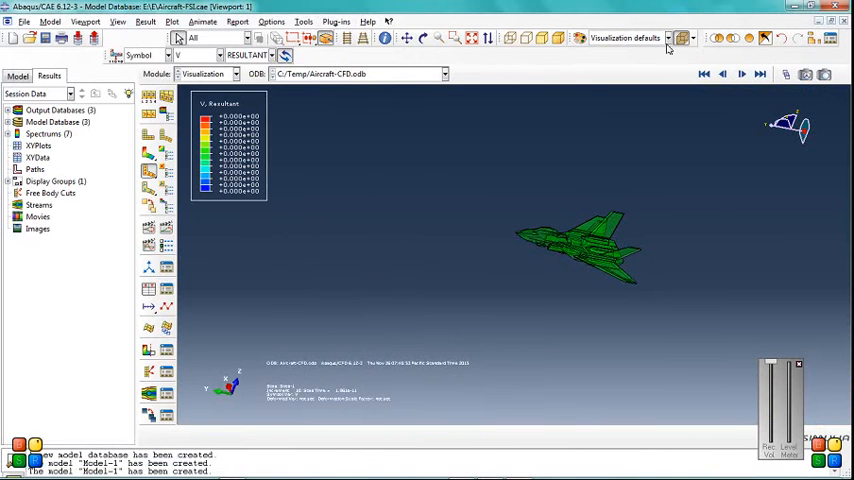
{"action": "left_click", "coordinate": [206, 56]}
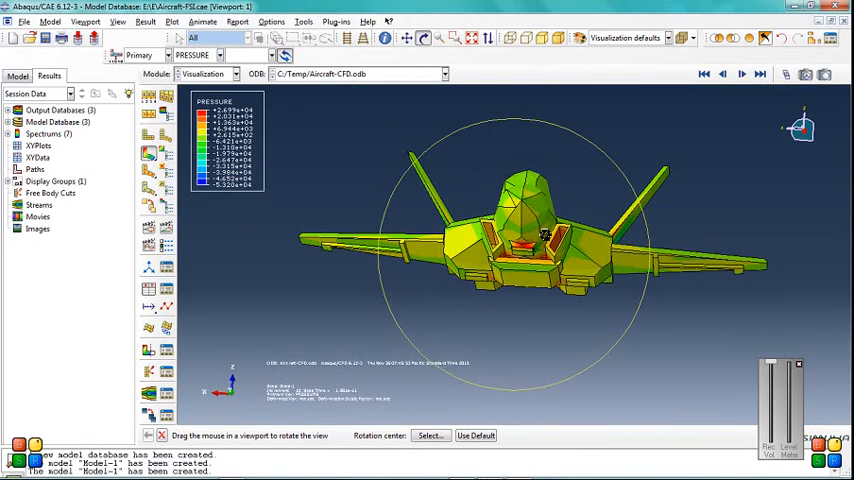
{"action": "left_click_drag", "start_coordinate": [545, 235], "coordinate": [525, 195]}
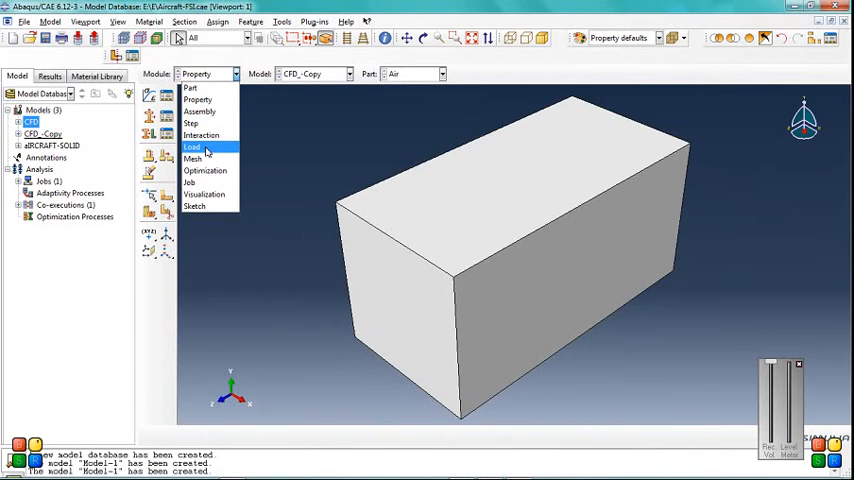
- Switch the CFD_-Copy model to the Load module
{"action": "left_click", "coordinate": [198, 147]}
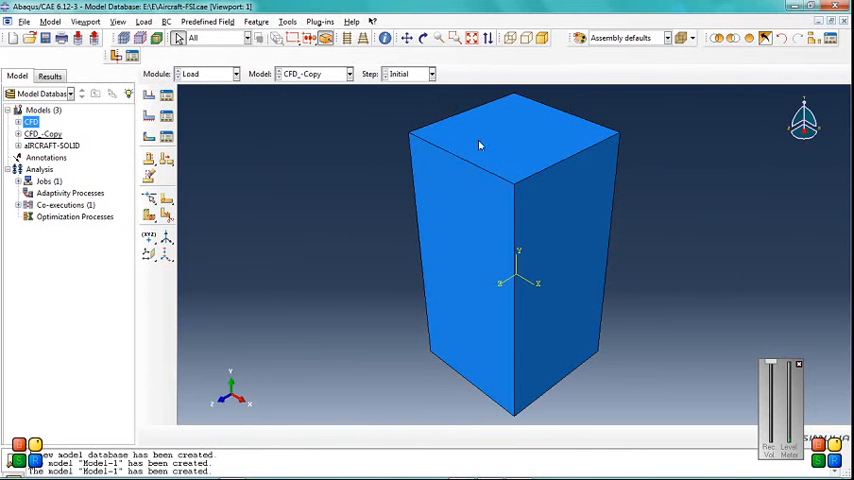
{"action": "mouse_move", "coordinate": [408, 227]}
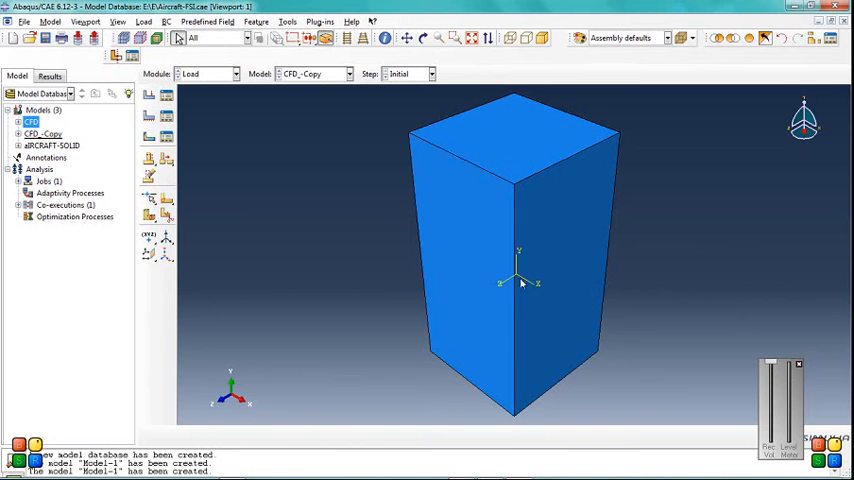
{"action": "mouse_move", "coordinate": [323, 237]}
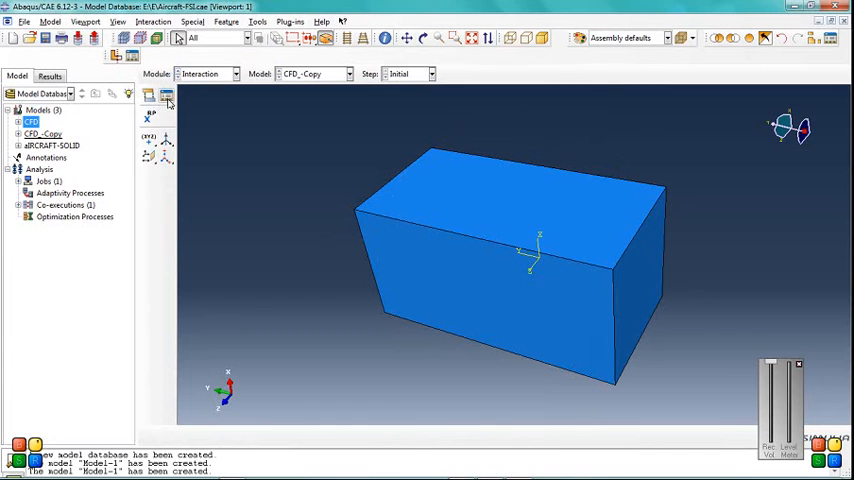
{"action": "mouse_move", "coordinate": [560, 276]}
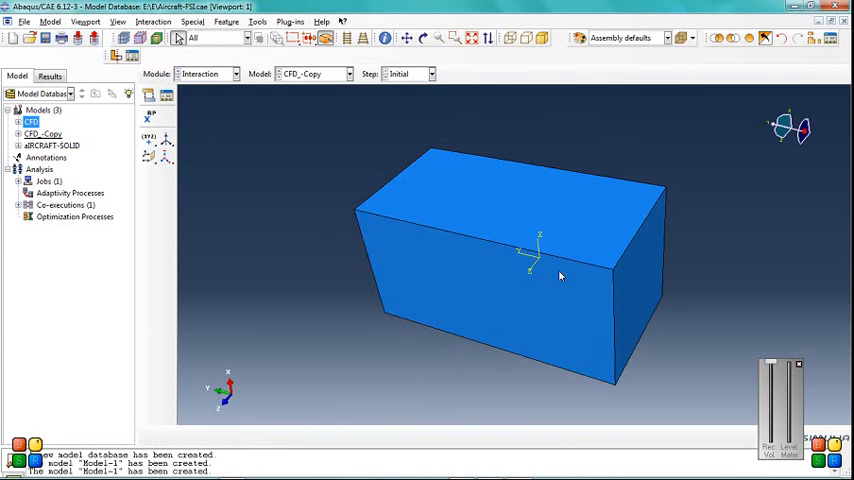
{"action": "mouse_move", "coordinate": [537, 258]}
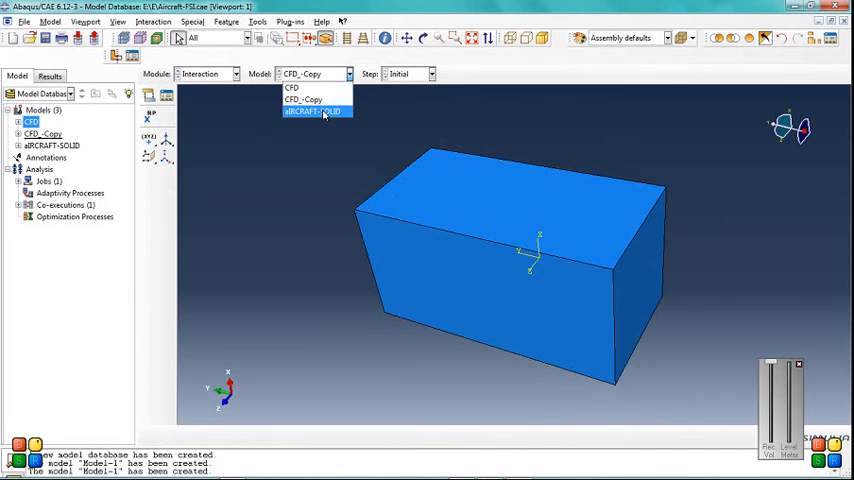
- Make aIRCRAFT-SOLID the active model and orbit to view the aircraft's underside
{"action": "left_click", "coordinate": [318, 111]}
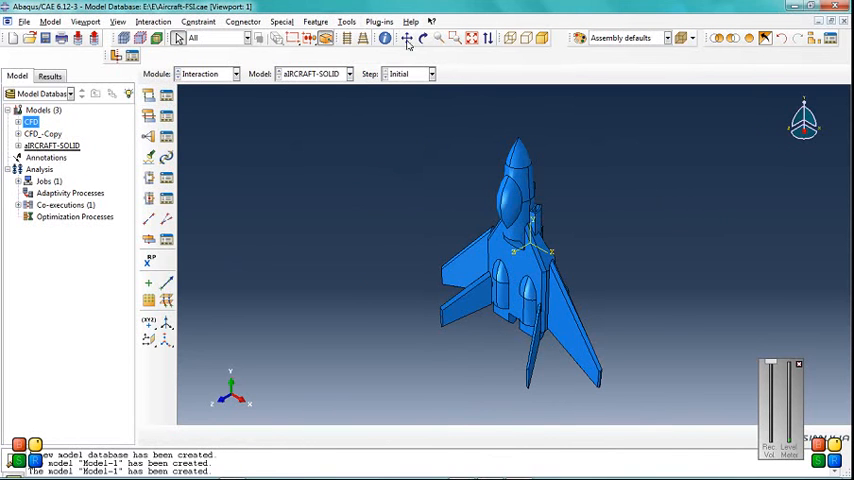
{"action": "left_click", "coordinate": [415, 38]}
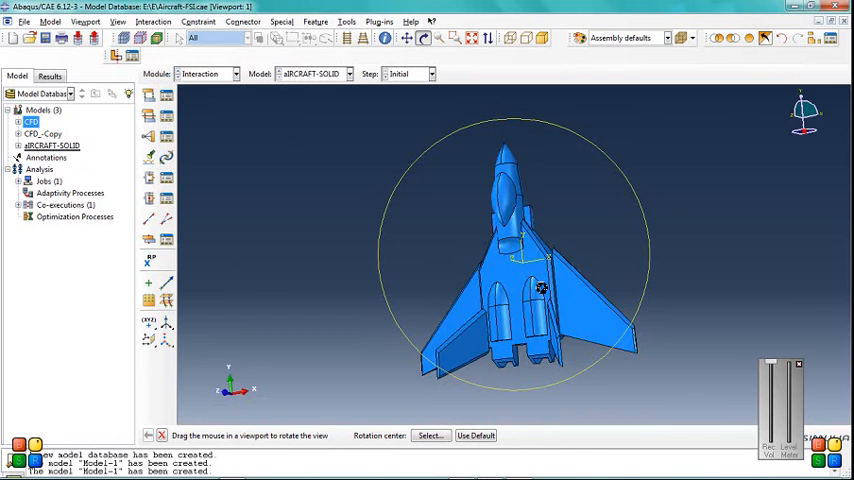
{"action": "left_click_drag", "start_coordinate": [540, 290], "coordinate": [472, 238]}
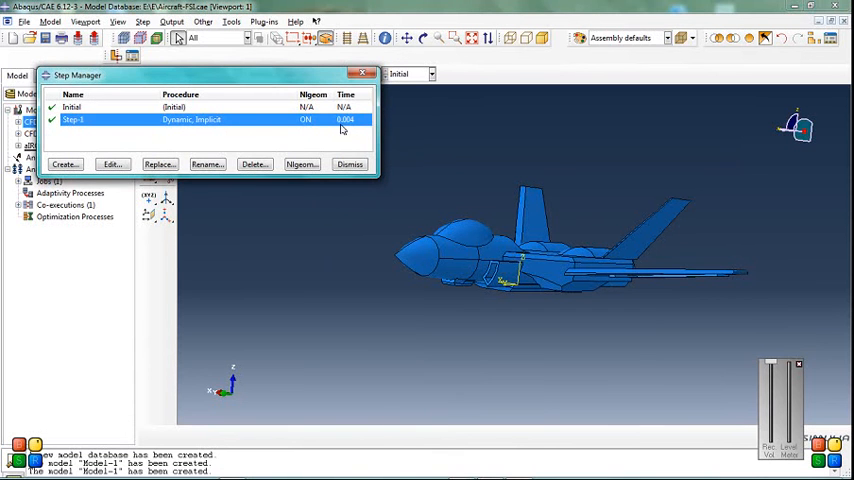
- Check Step-1's 0.004 time period without changes, then enter the Visualization module
{"action": "left_click", "coordinate": [105, 164]}
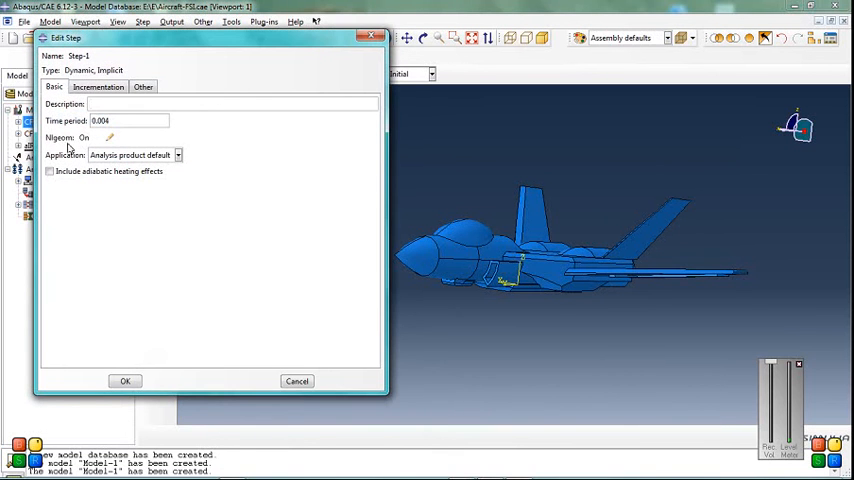
{"action": "left_click", "coordinate": [123, 381]}
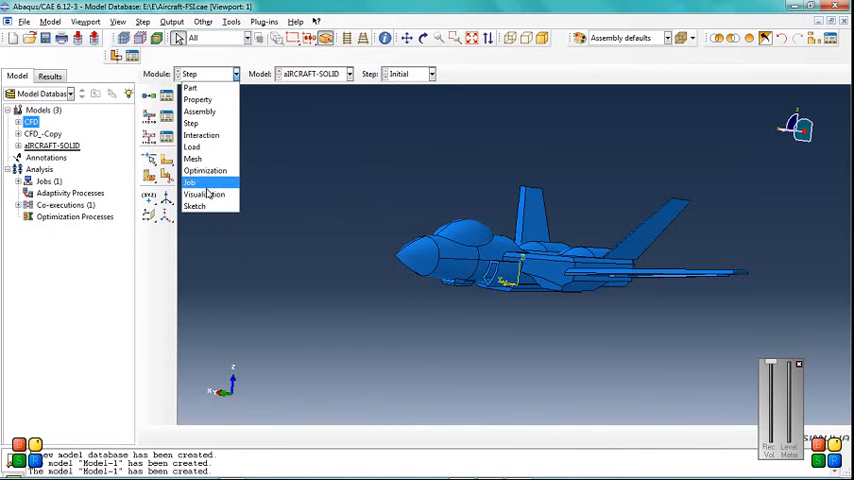
{"action": "left_click", "coordinate": [205, 194]}
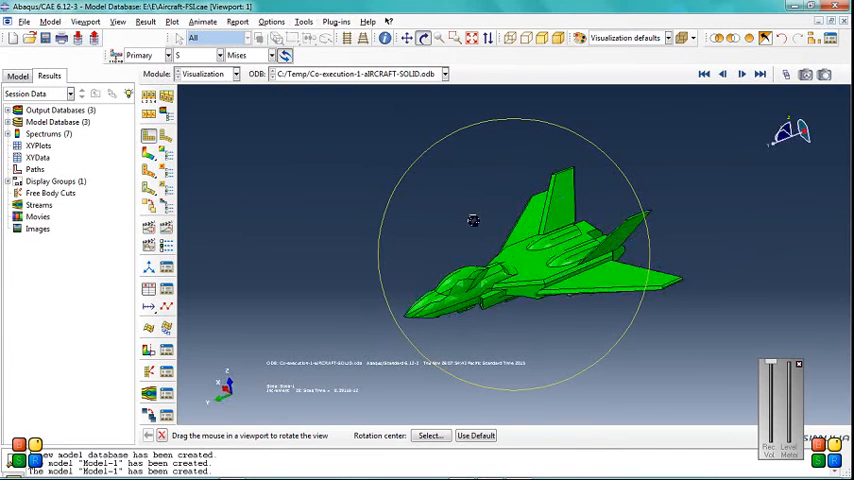
- Orbit the aircraft's S Mises stress contours and compare them with U Magnitude displacement
{"action": "left_click_drag", "start_coordinate": [473, 221], "coordinate": [418, 236]}
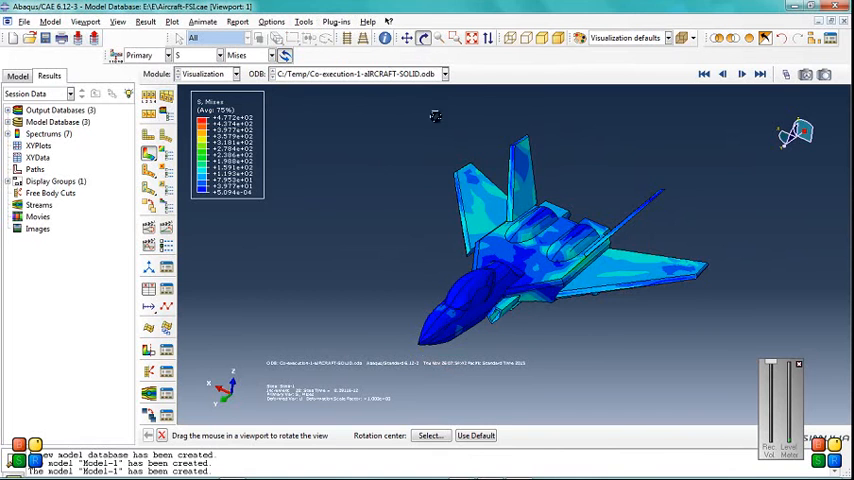
{"action": "left_click_drag", "start_coordinate": [435, 117], "coordinate": [477, 277]}
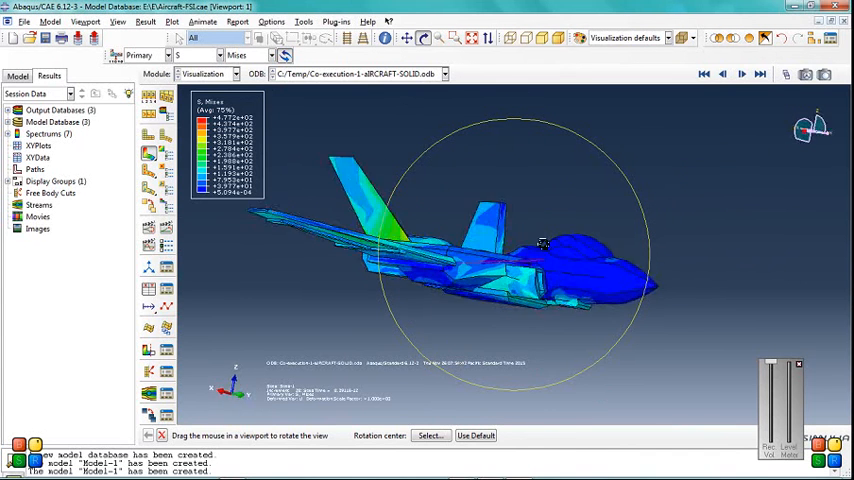
{"action": "left_click_drag", "start_coordinate": [540, 245], "coordinate": [447, 248]}
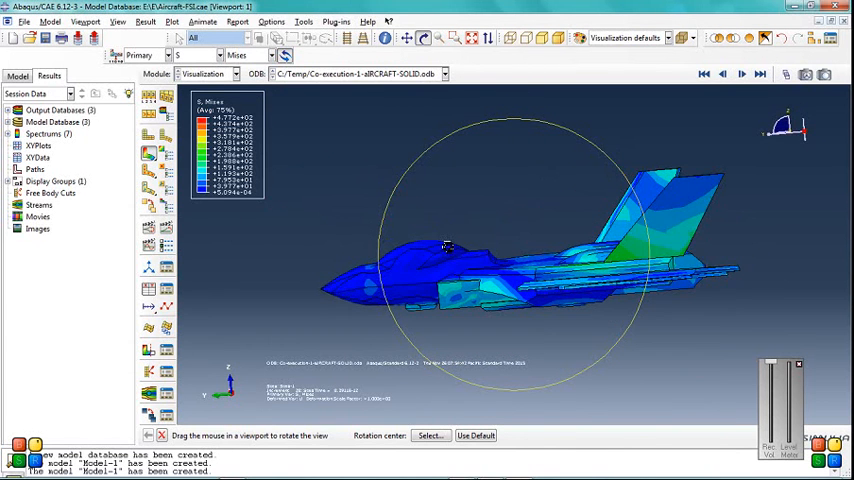
{"action": "left_click", "coordinate": [210, 55]}
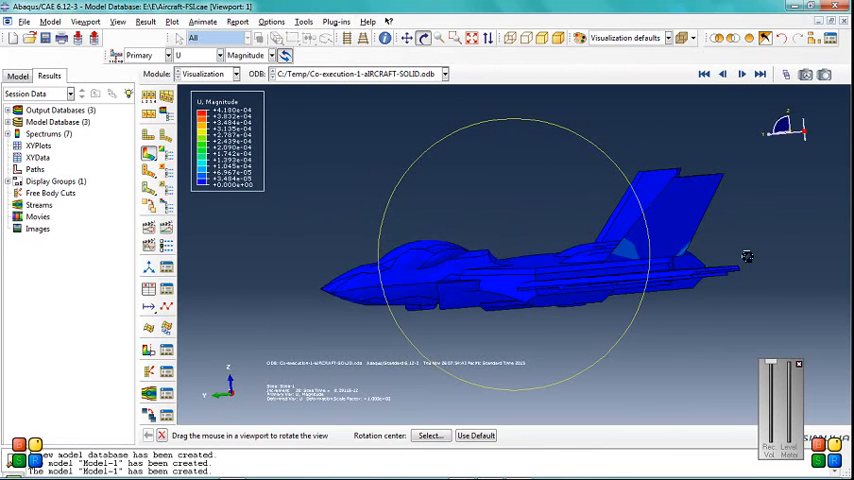
{"action": "left_click_drag", "start_coordinate": [745, 257], "coordinate": [575, 345]}
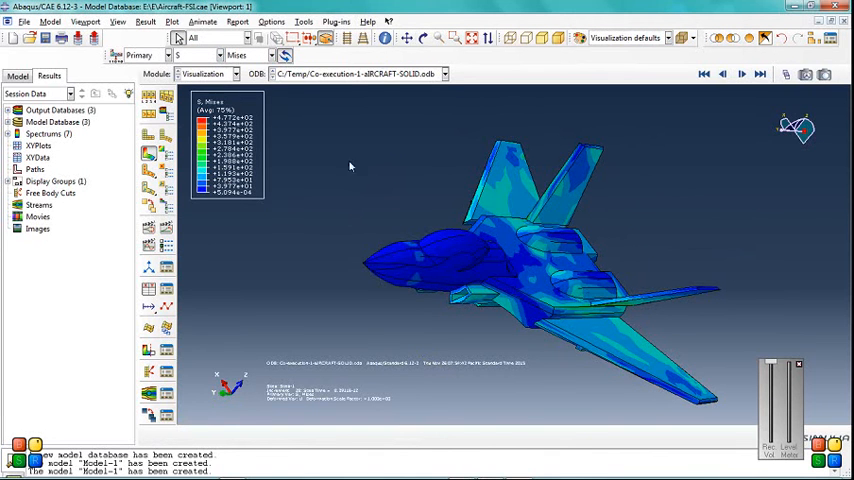
{"action": "left_click", "coordinate": [454, 74]}
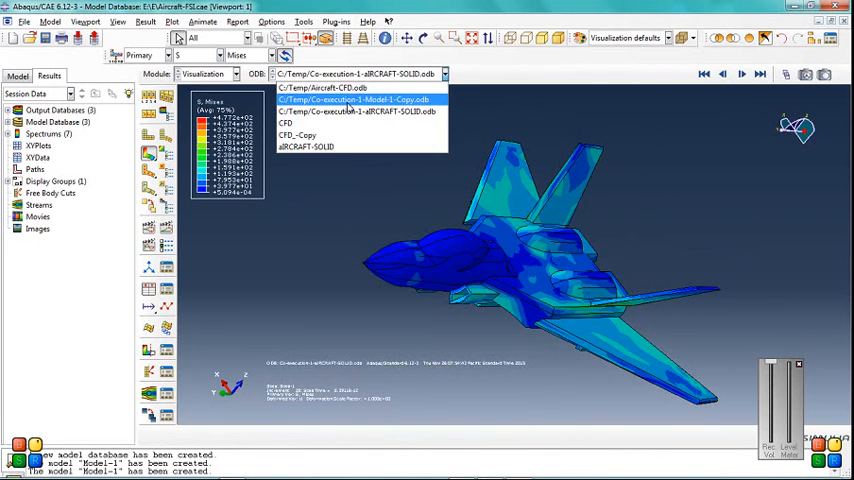
- Load Co-execution-1-Model-1-Copy.odb and orbit the PRESSURE contours toward the aircraft
{"action": "left_click", "coordinate": [349, 98]}
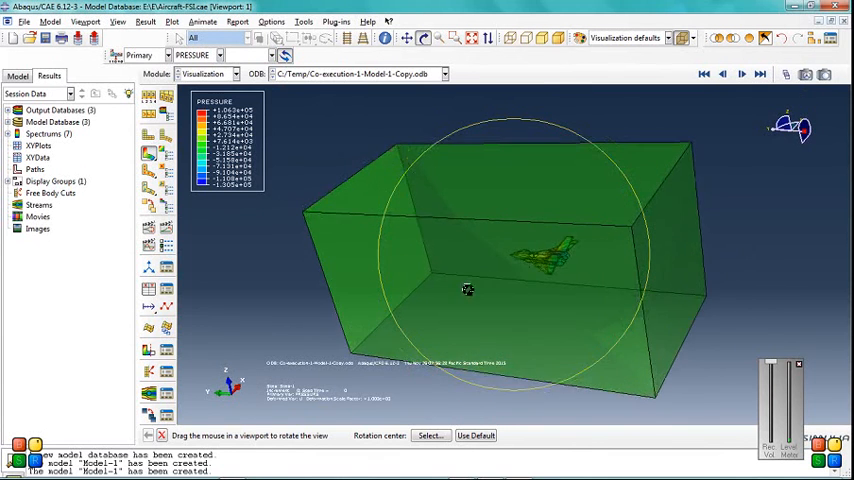
{"action": "left_click_drag", "start_coordinate": [467, 290], "coordinate": [434, 262]}
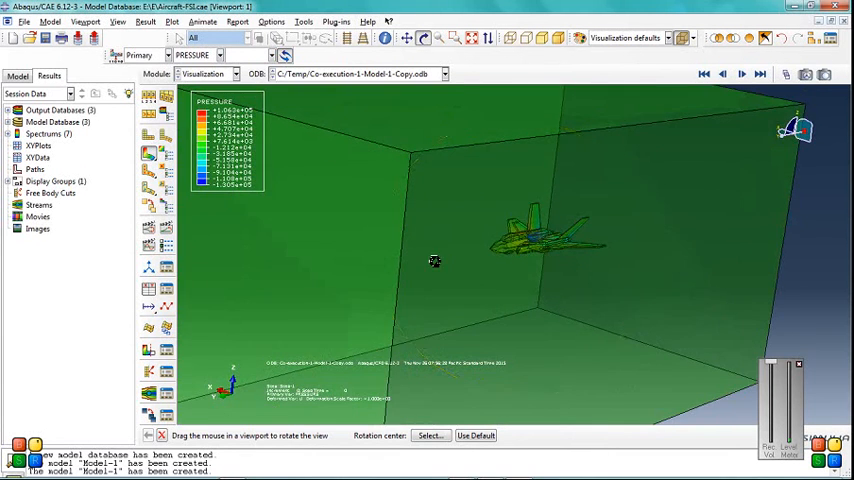